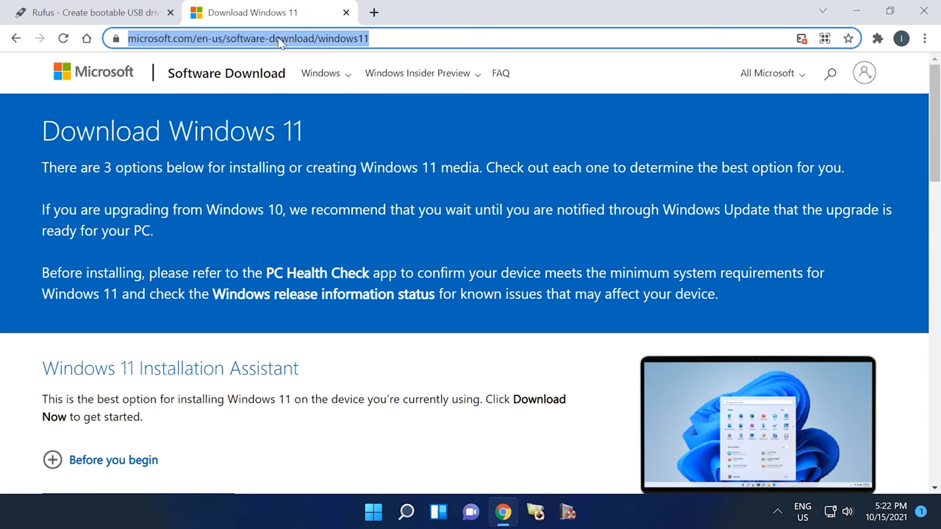
mouse_move(246, 196)
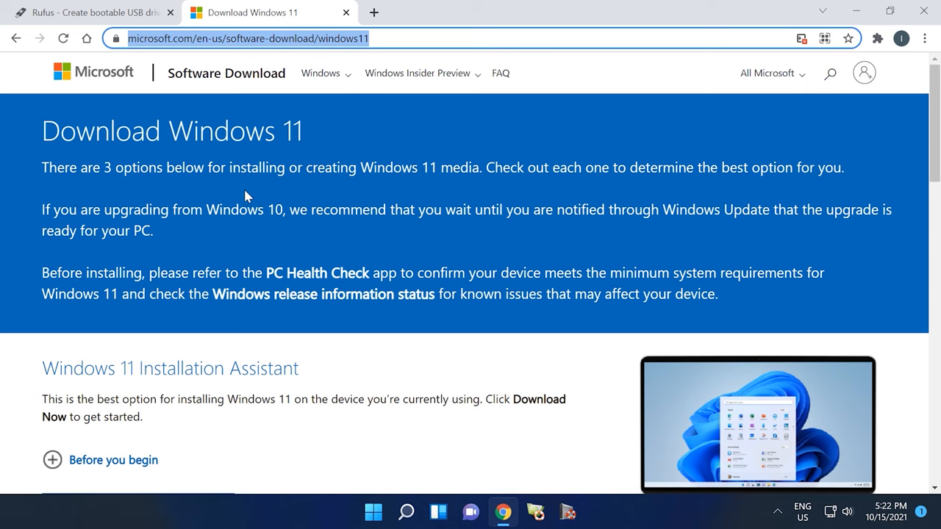
Step: Scroll to Create Windows 11 Installation Media and download the media creation tool
scroll("down", 3)
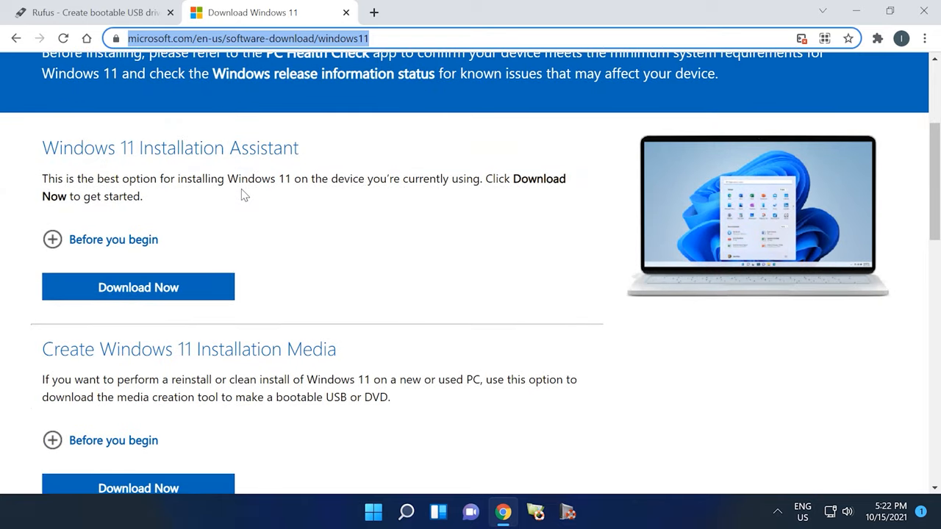
scroll("down", 3)
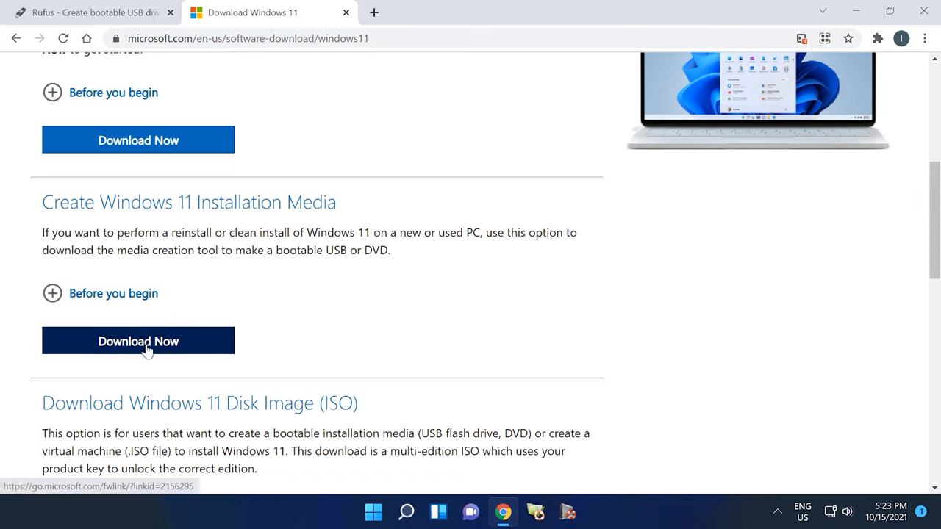
left_click(139, 341)
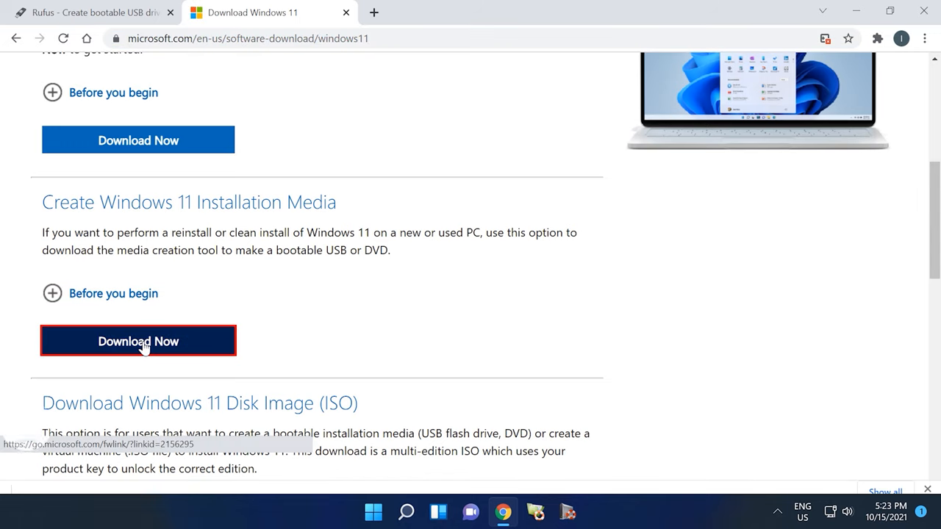
left_click(138, 341)
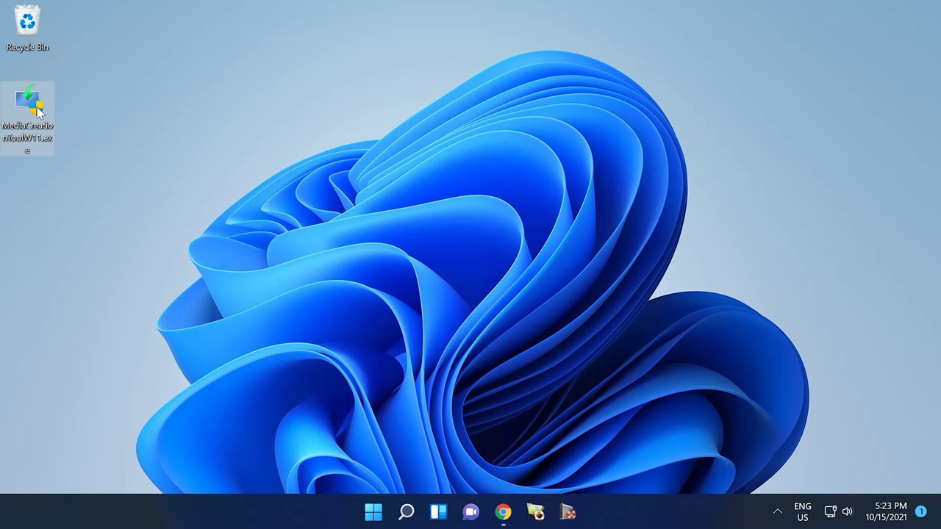
Step: Run MediaCreationToolW11.exe, accept terms, drop recommended options, and target USB drive E: (ESD-ISO)
double_click(31, 98)
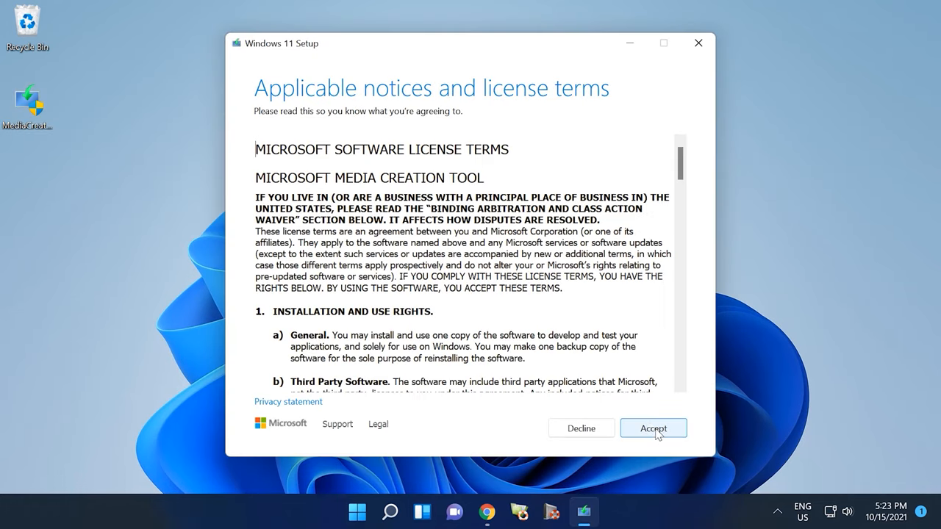
left_click(653, 428)
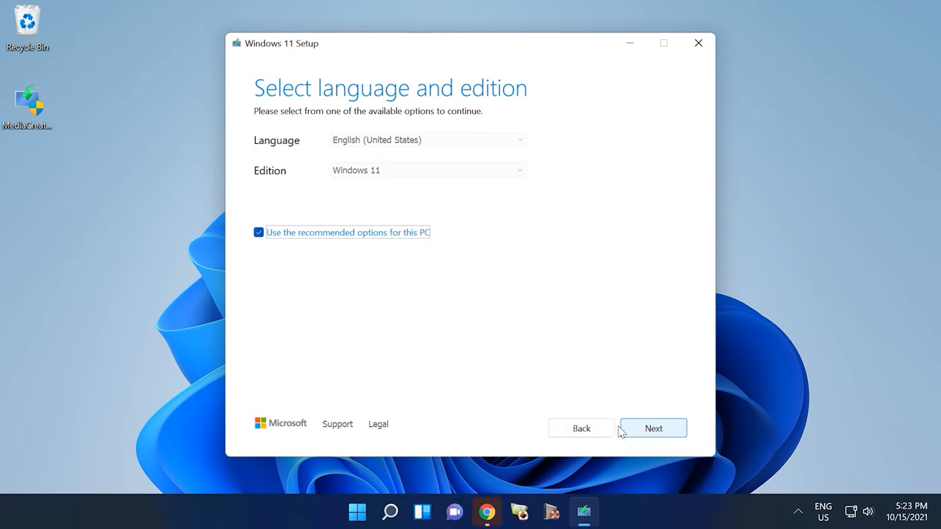
left_click(258, 232)
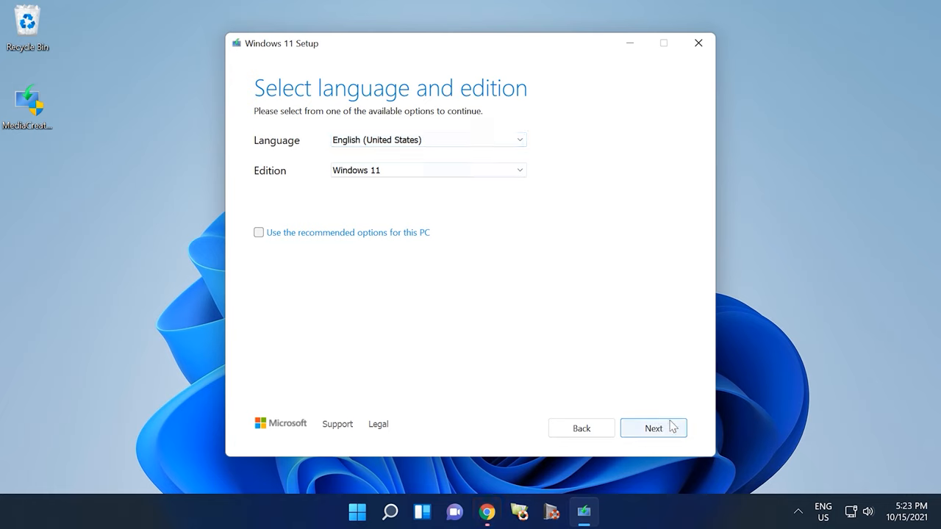
left_click(654, 428)
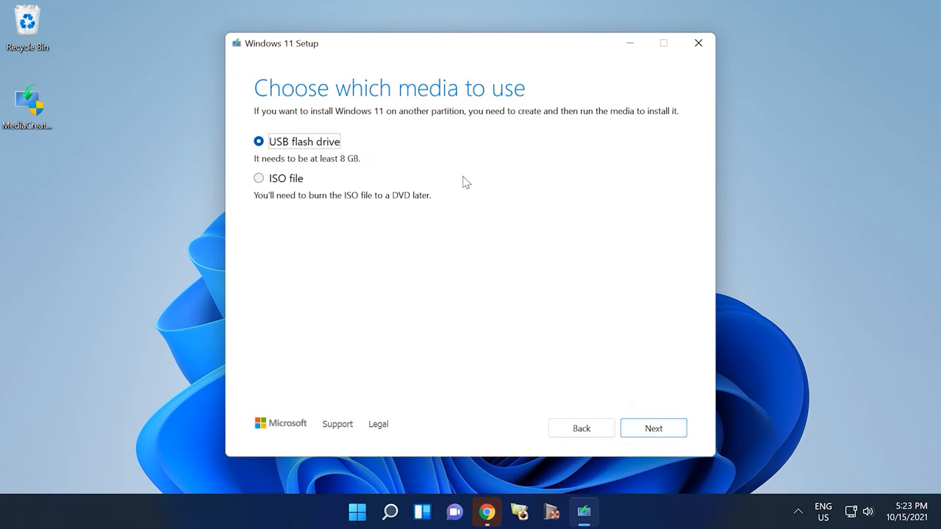
mouse_move(319, 159)
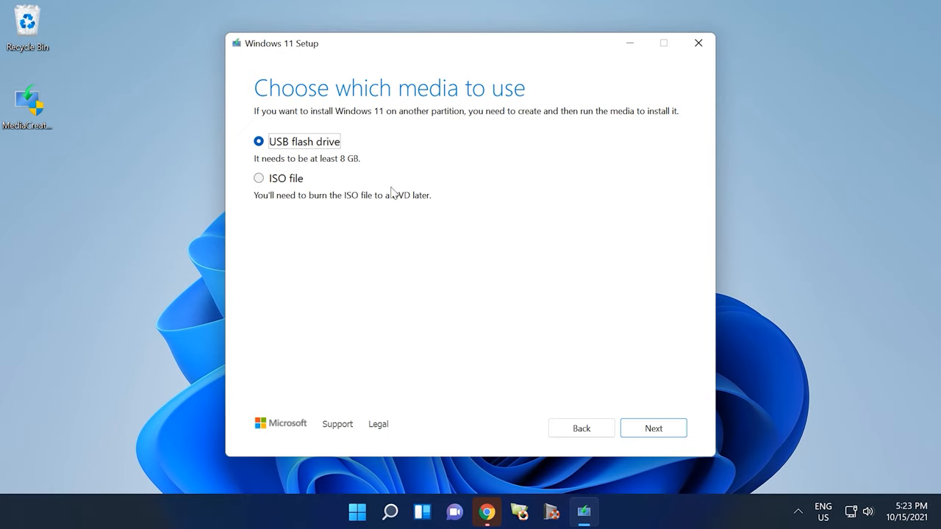
left_click(653, 428)
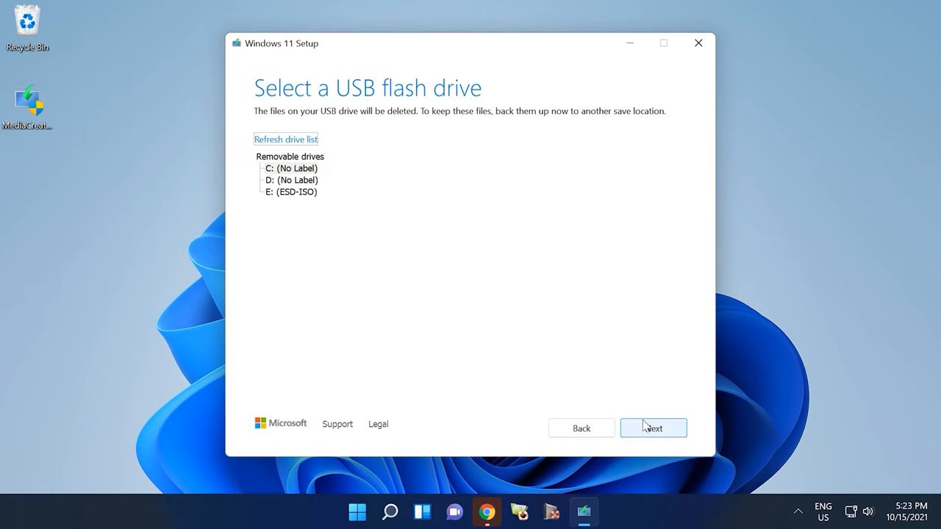
left_click(289, 192)
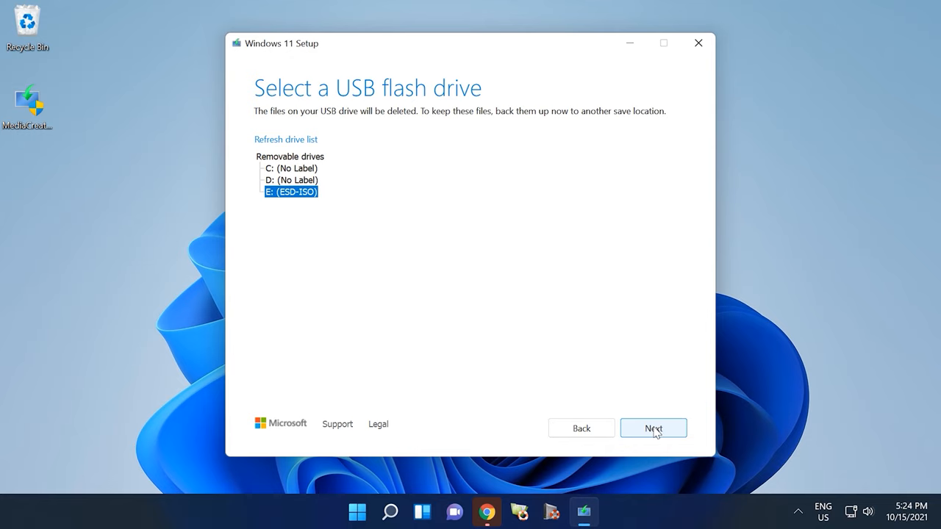
left_click(654, 428)
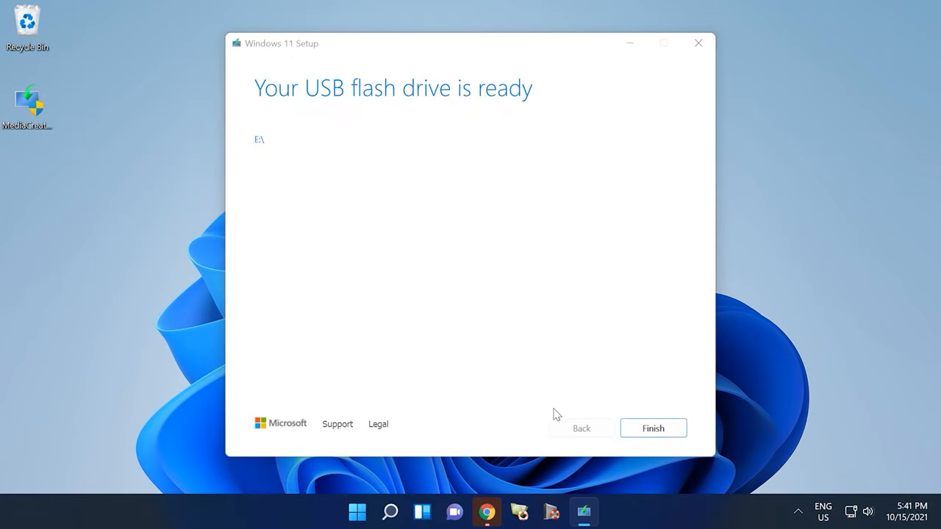
mouse_move(515, 399)
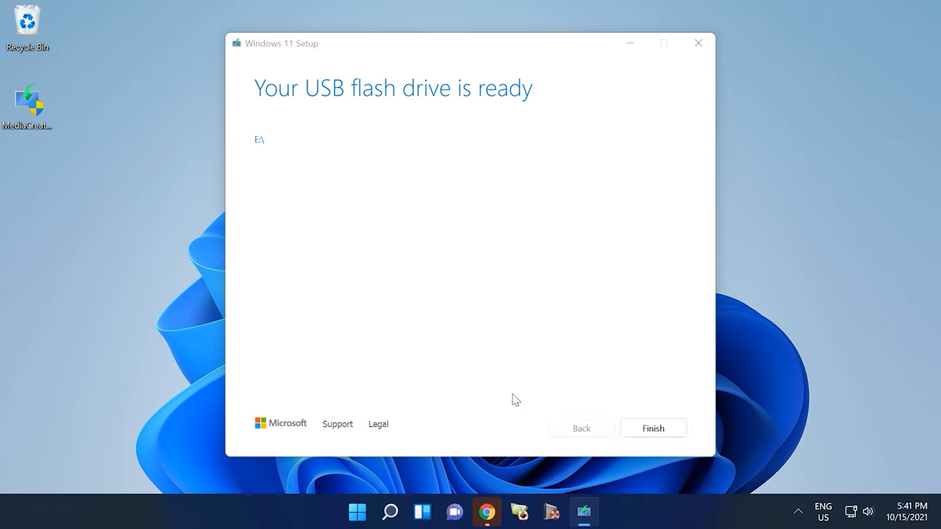
mouse_move(280, 118)
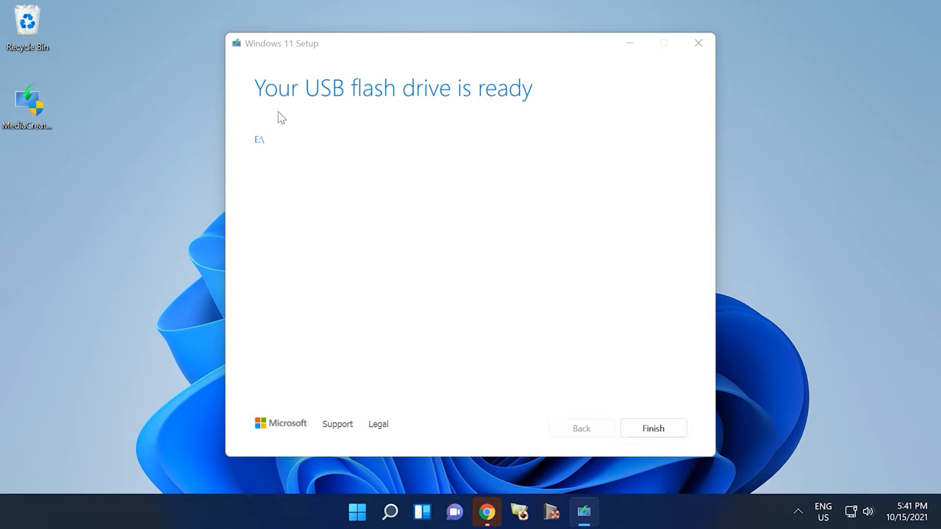
mouse_move(697, 458)
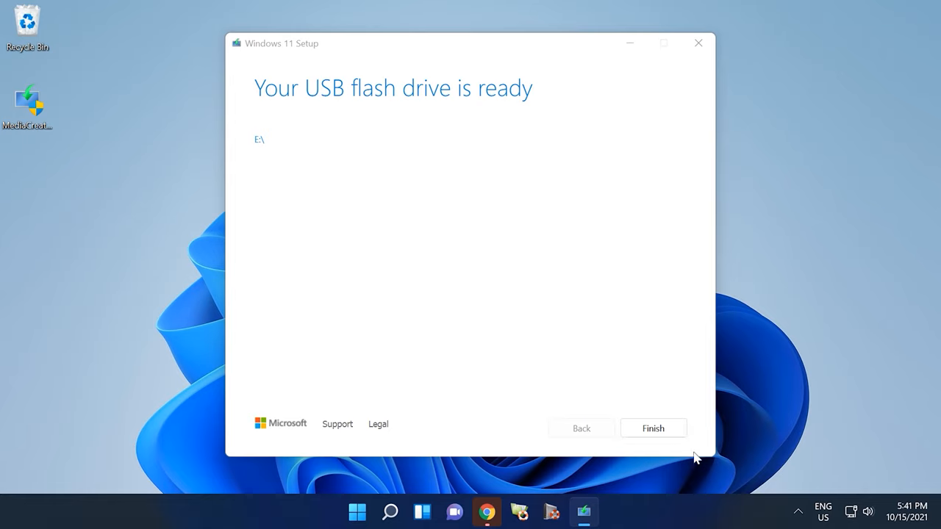
Step: Finish and close the Media Creation Tool on the 'USB flash drive is ready' page
left_click(653, 428)
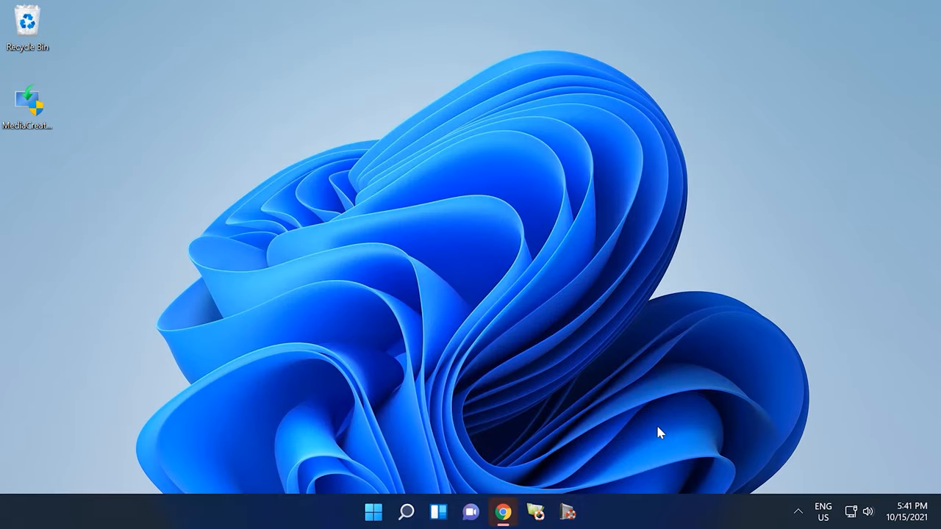
Step: Download the Hetman Partition Recovery 3.1 installation file from its download page
left_click(503, 511)
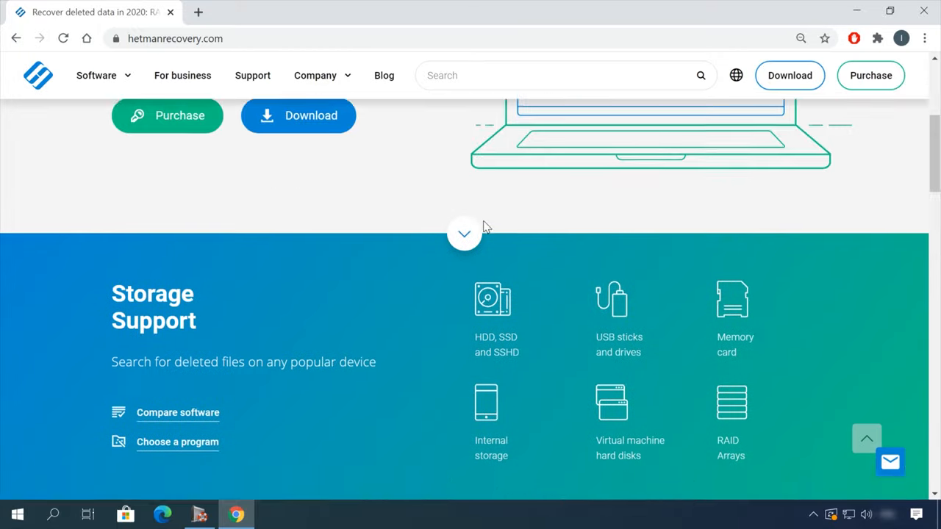
scroll("down", 3)
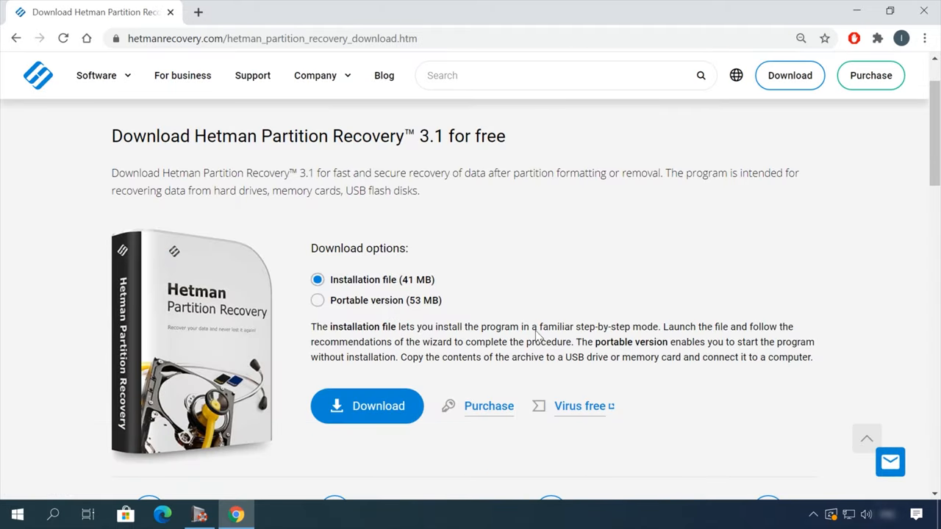
left_click(367, 406)
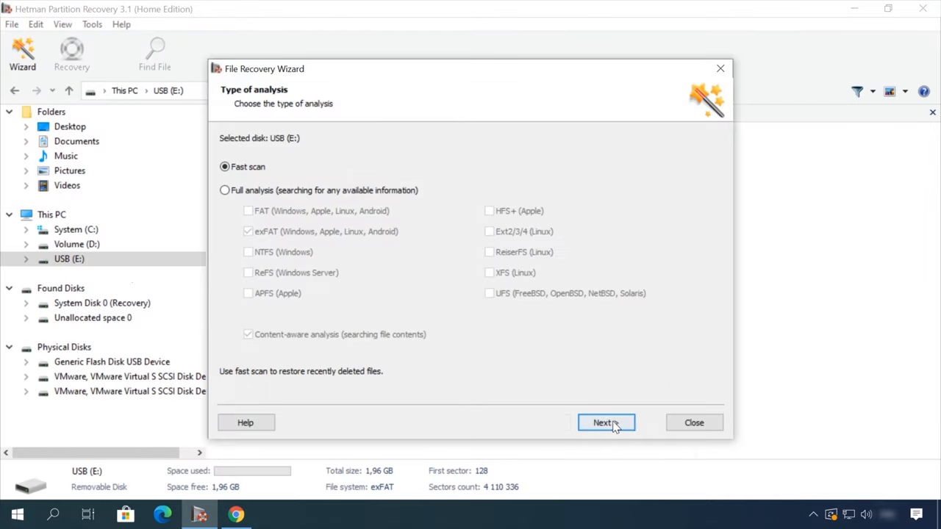
Step: Fast-scan USB (E:), open the Video folder and scrub the Earth - 2611.mp4 preview
left_click(606, 422)
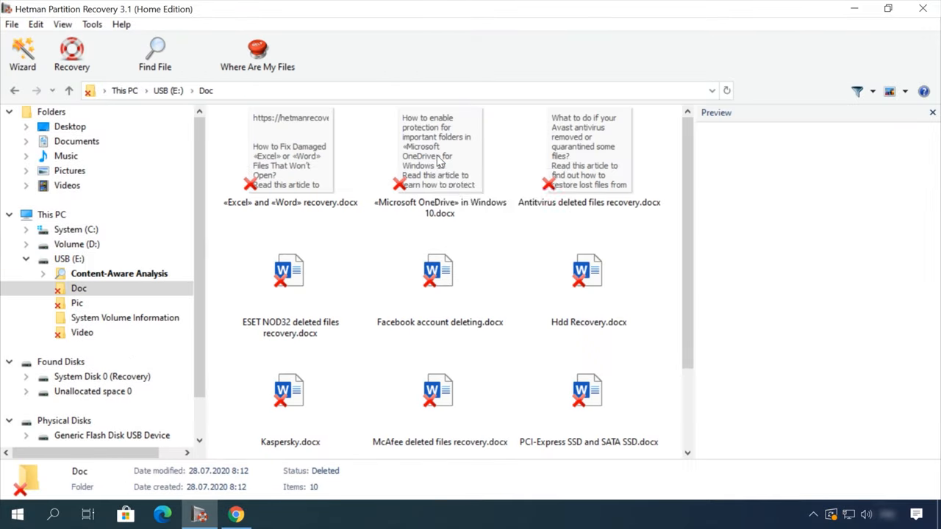
left_click(83, 333)
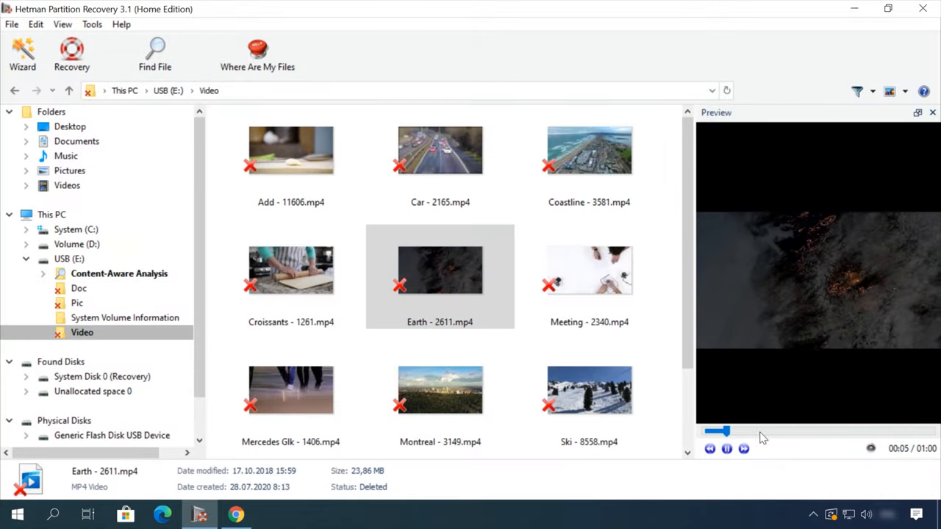
left_click_drag(716, 432, 823, 432)
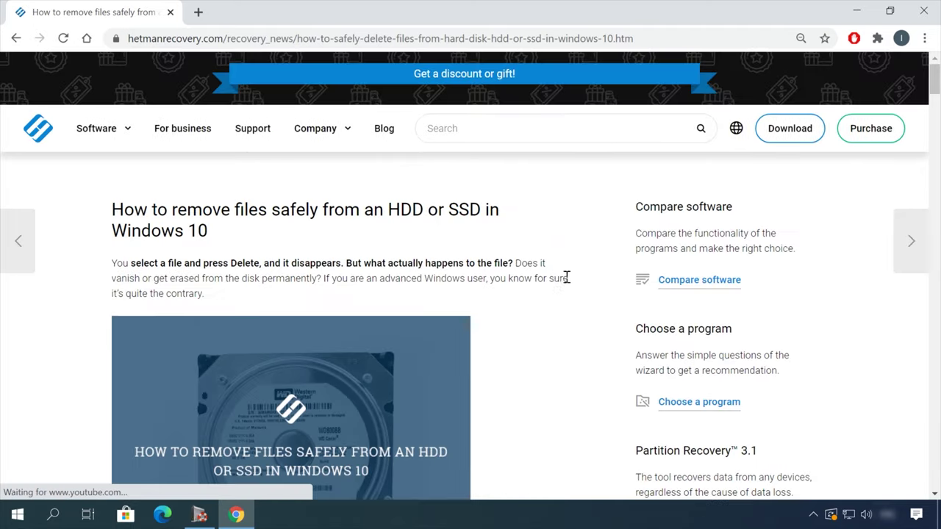
scroll("down", 3)
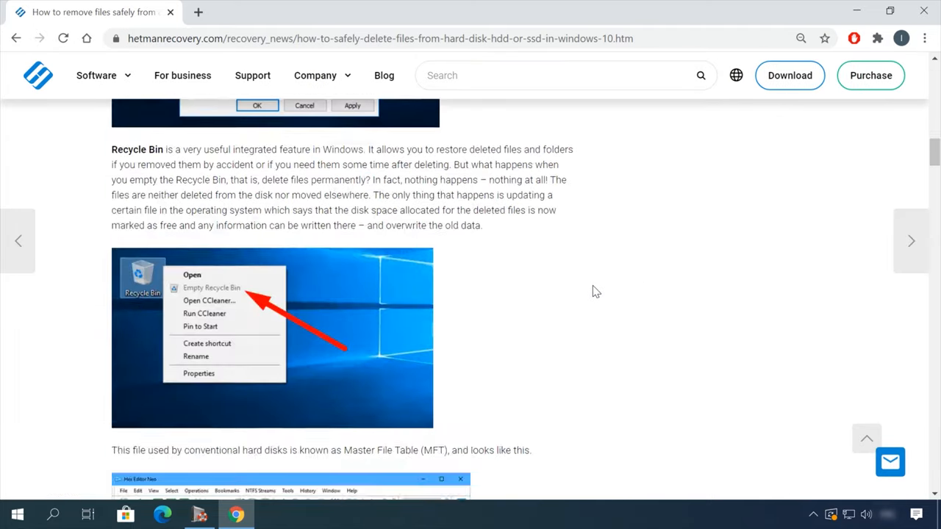
scroll("down", 3)
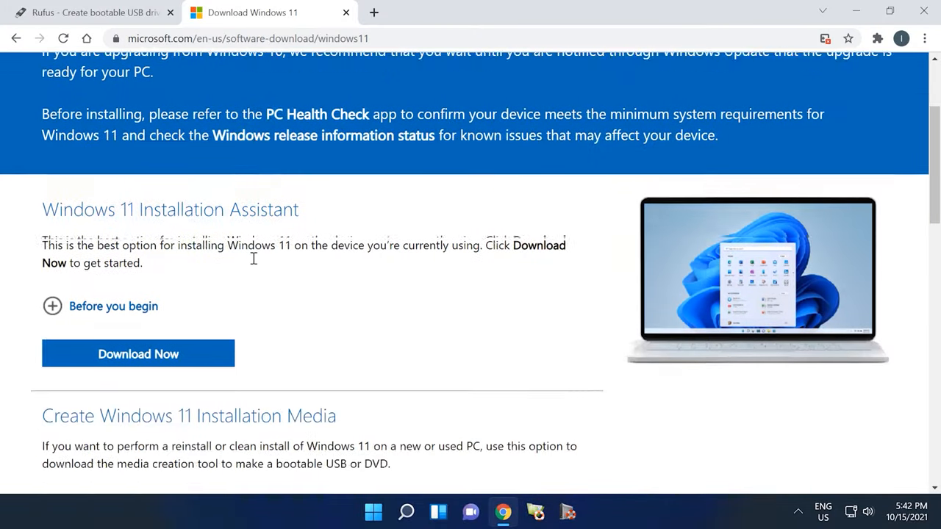
Step: Request the Windows 11 English International 64-bit download, then show the desktop with the tool
scroll("down", 3)
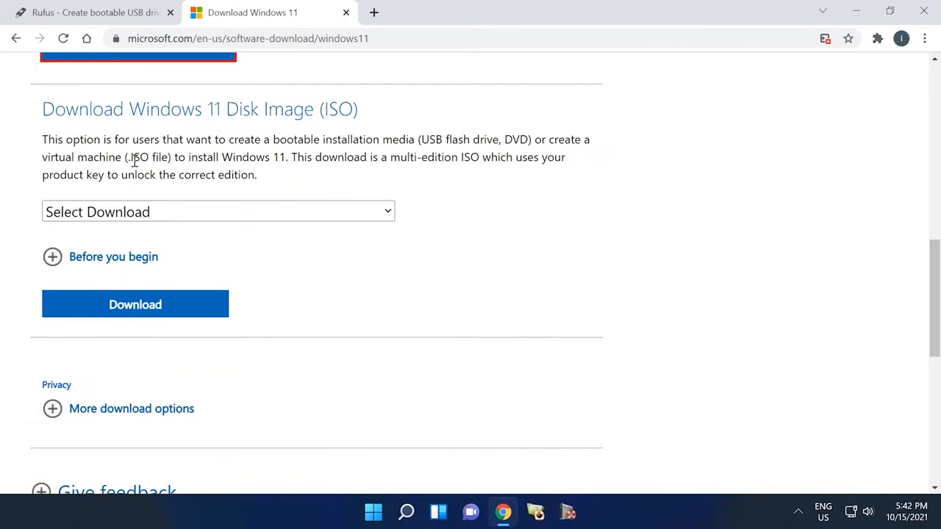
left_click(218, 212)
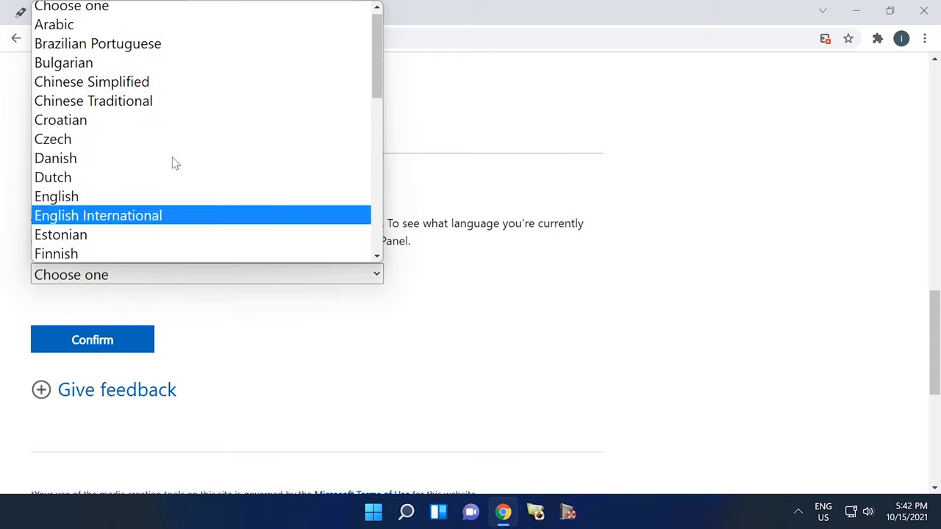
left_click(98, 215)
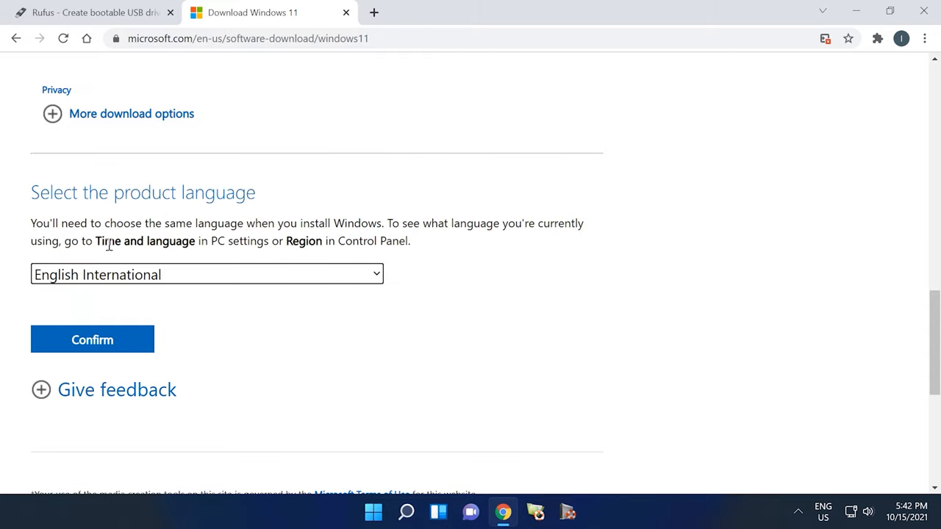
left_click(92, 339)
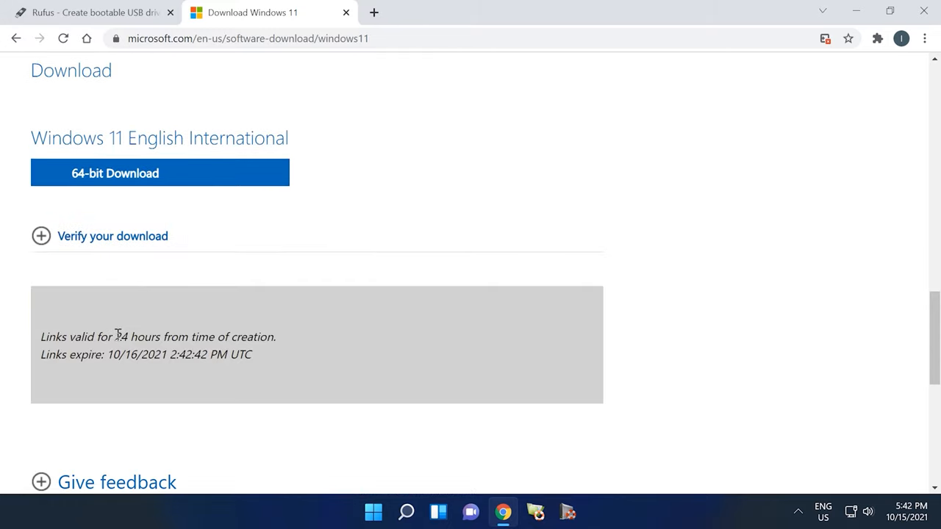
left_click(160, 173)
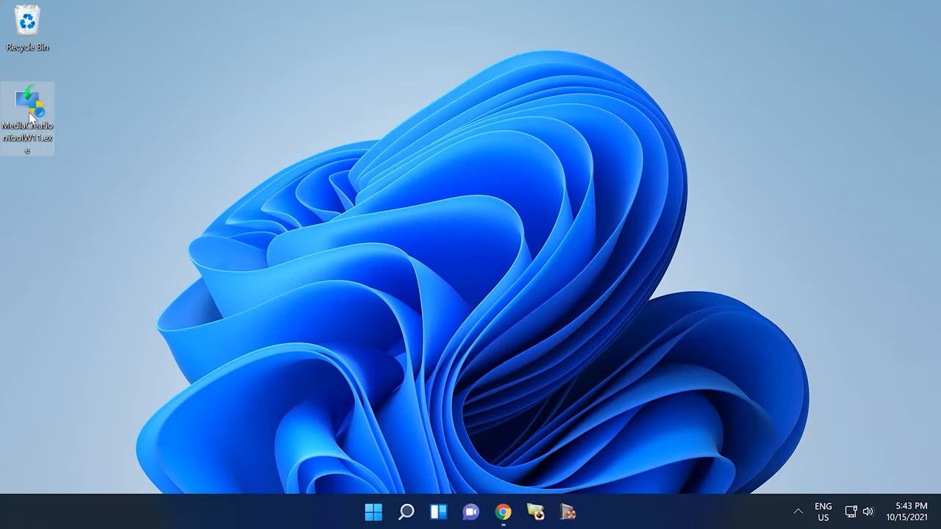
Step: Run the Media Creation Tool with default language and edition, saving an ISO as Desktop\Windows.iso
double_click(29, 96)
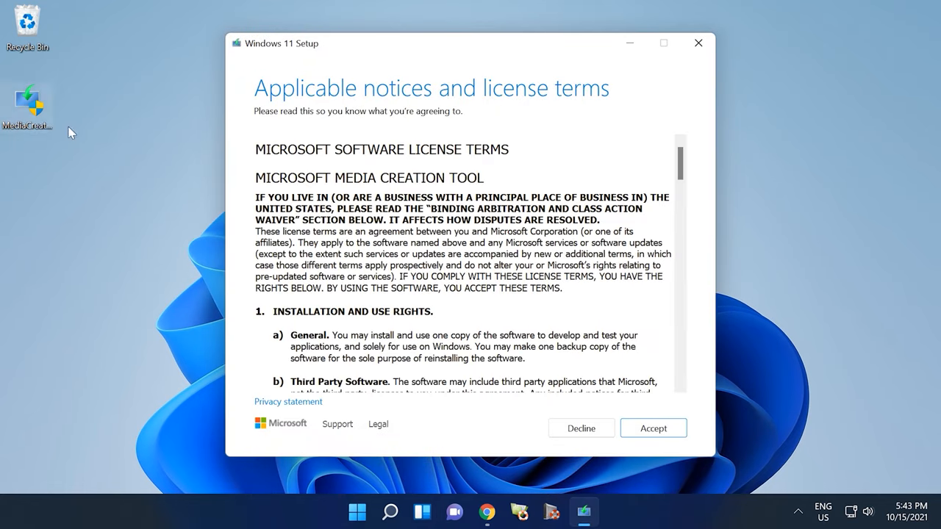
left_click(653, 428)
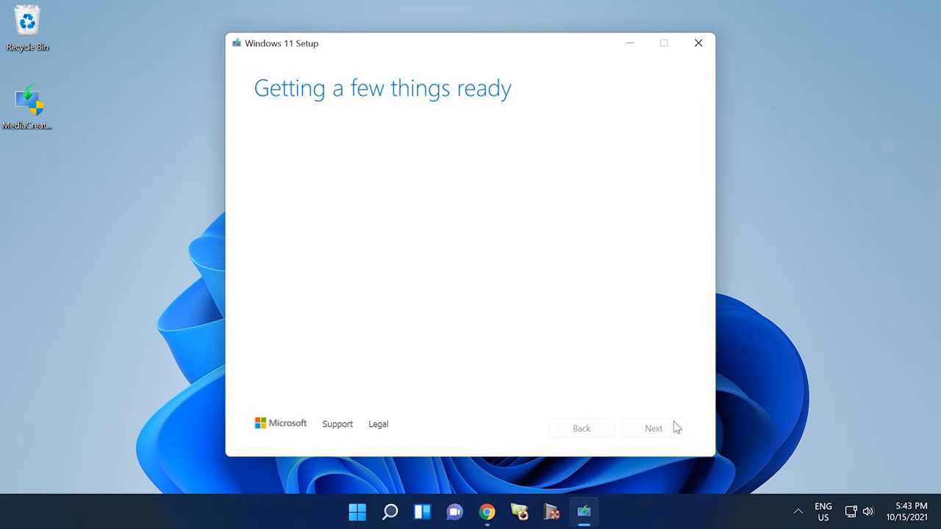
left_click(654, 427)
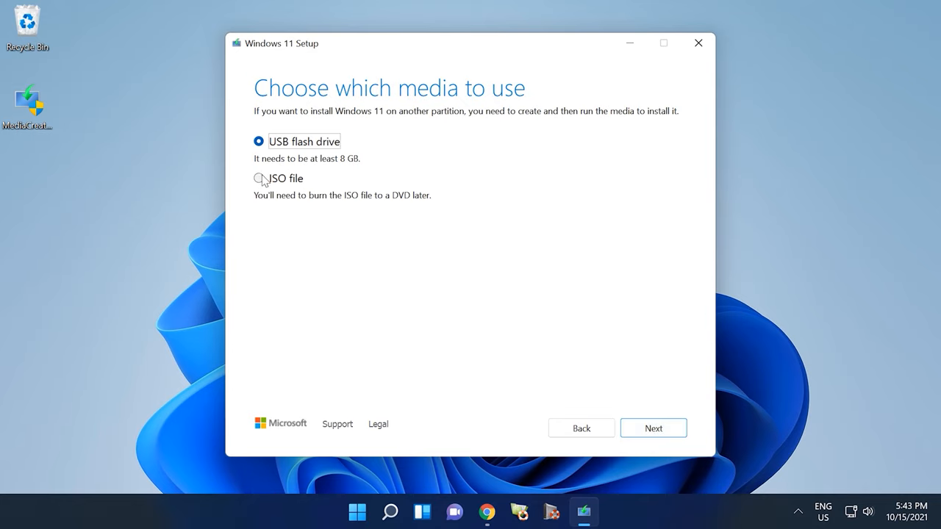
left_click(258, 177)
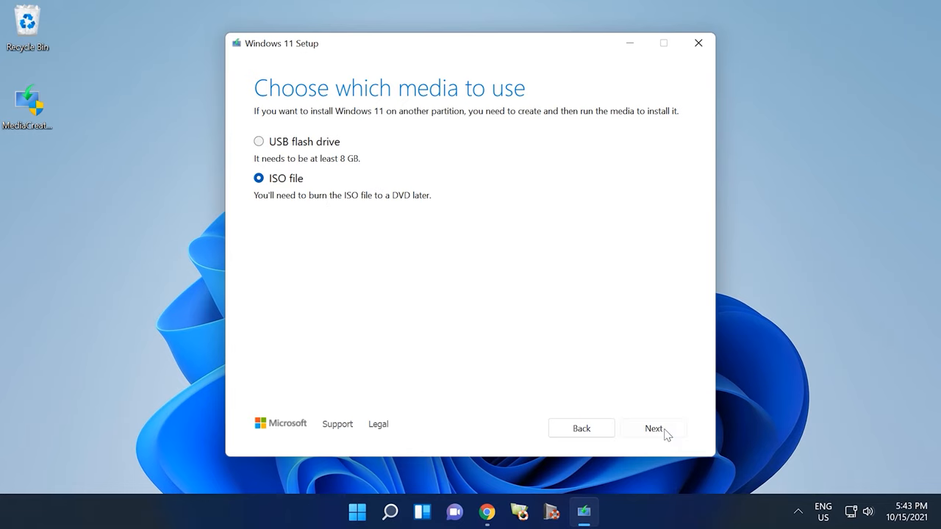
left_click(653, 428)
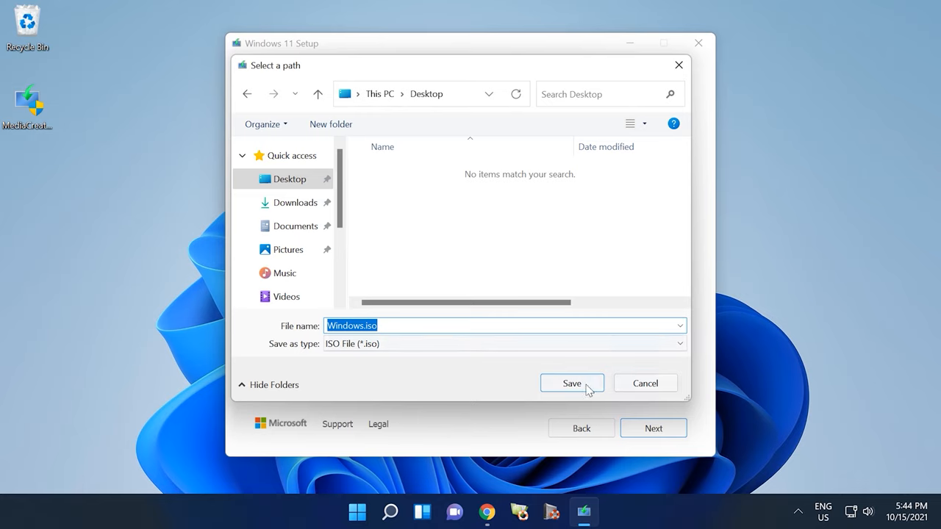
left_click(572, 383)
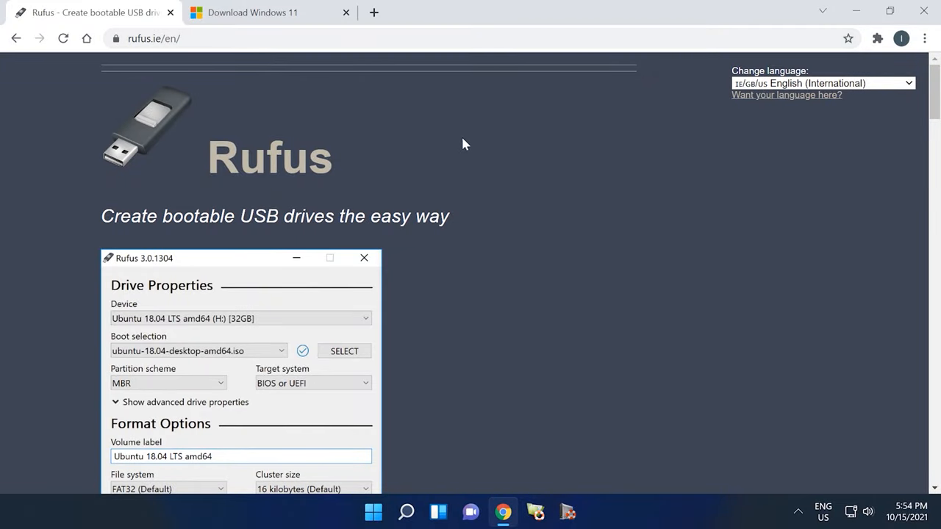
Step: Scroll the rufus.ie page down to the Rufus 3.16 download section
scroll("down", 3)
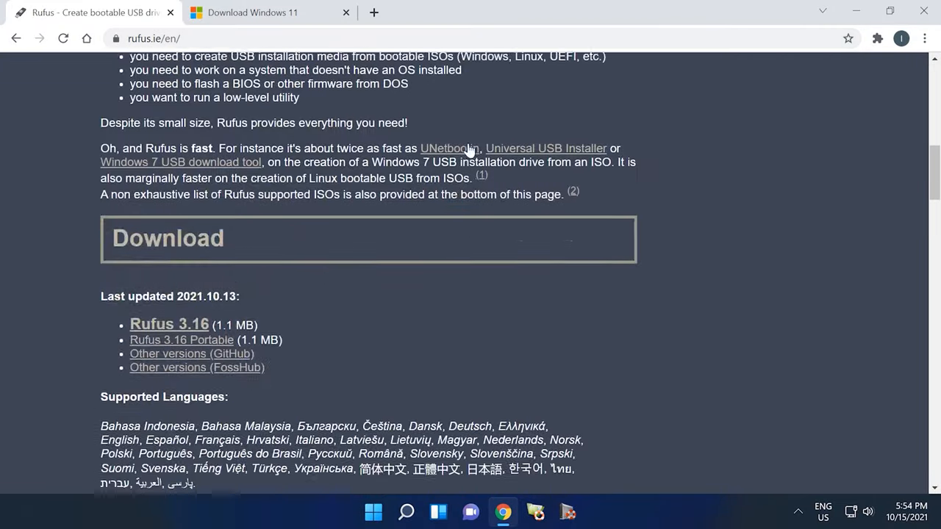
scroll("down", 3)
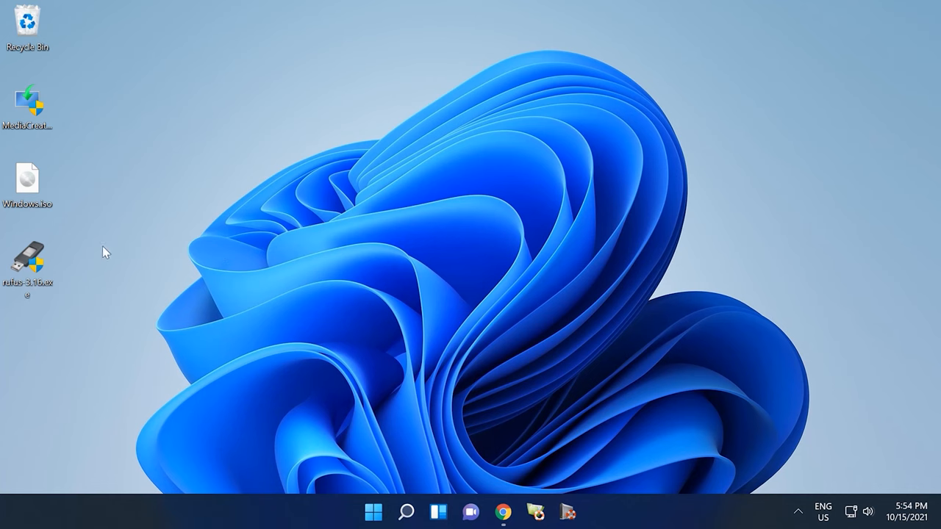
Step: Launch rufus-3.16.exe, move its window up, and select Windows.iso as the boot image
double_click(28, 260)
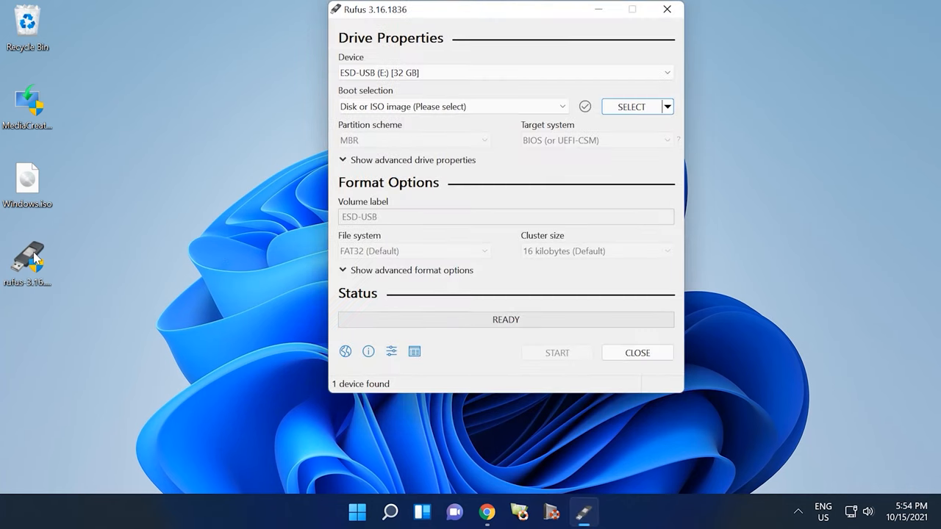
left_click_drag(505, 9, 491, 55)
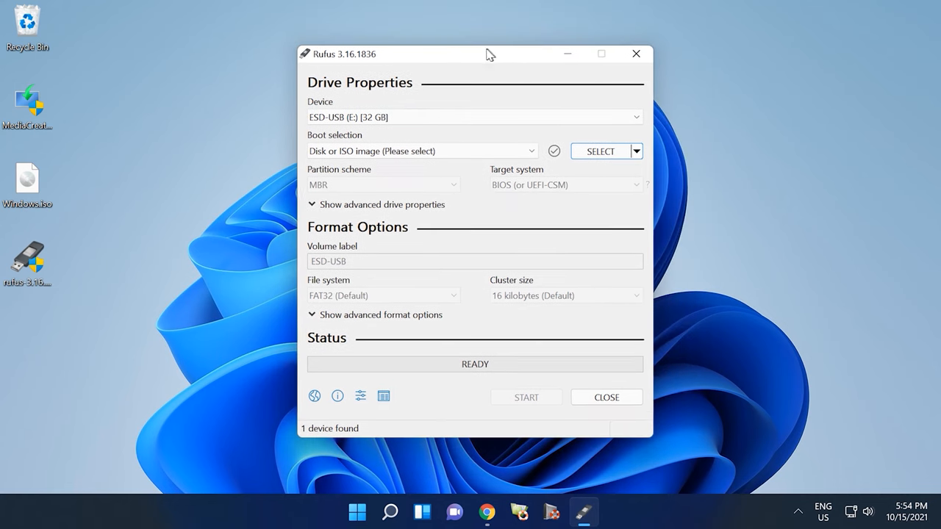
left_click(600, 151)
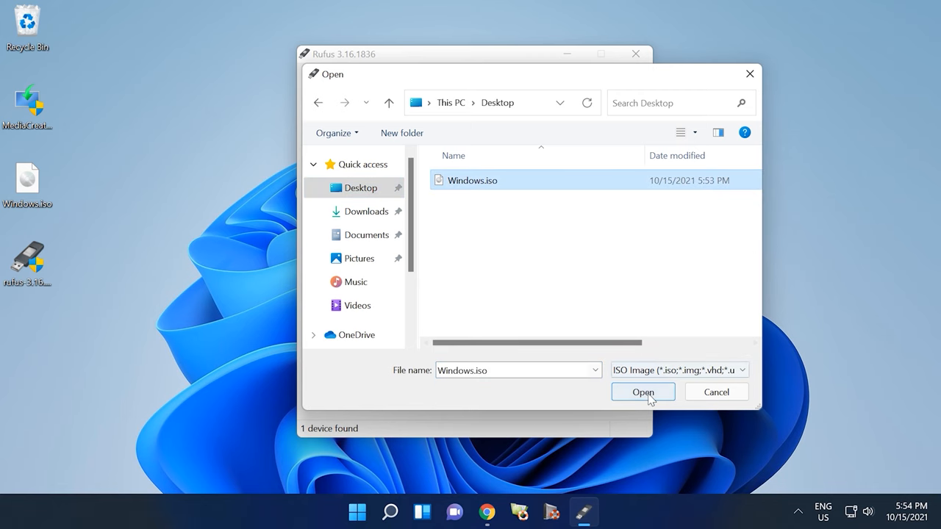
left_click(642, 391)
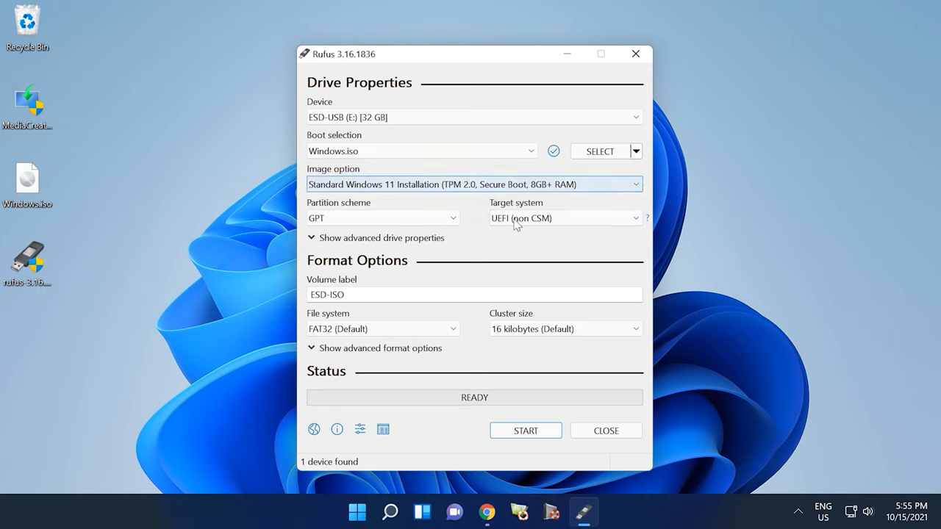
mouse_move(525, 430)
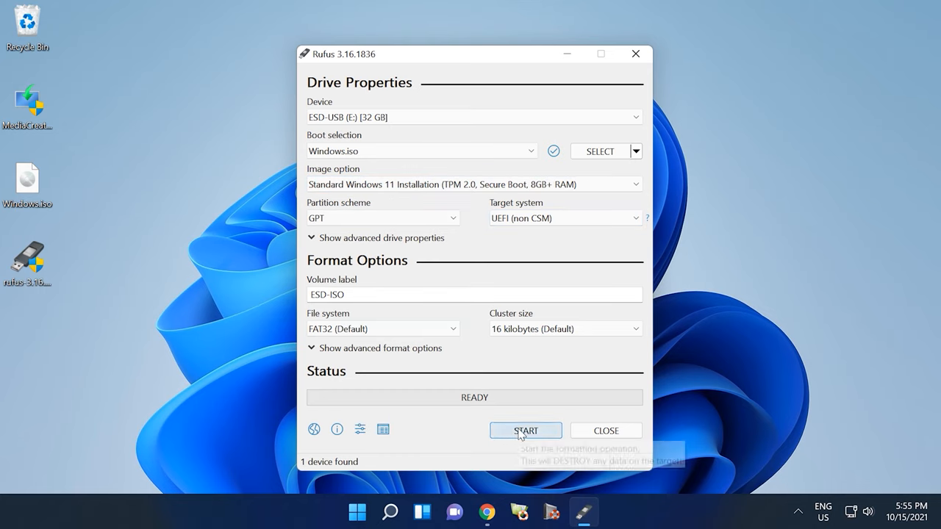
Step: Start writing Windows.iso to the 32 GB USB drive and confirm the data-erase warning
left_click(526, 431)
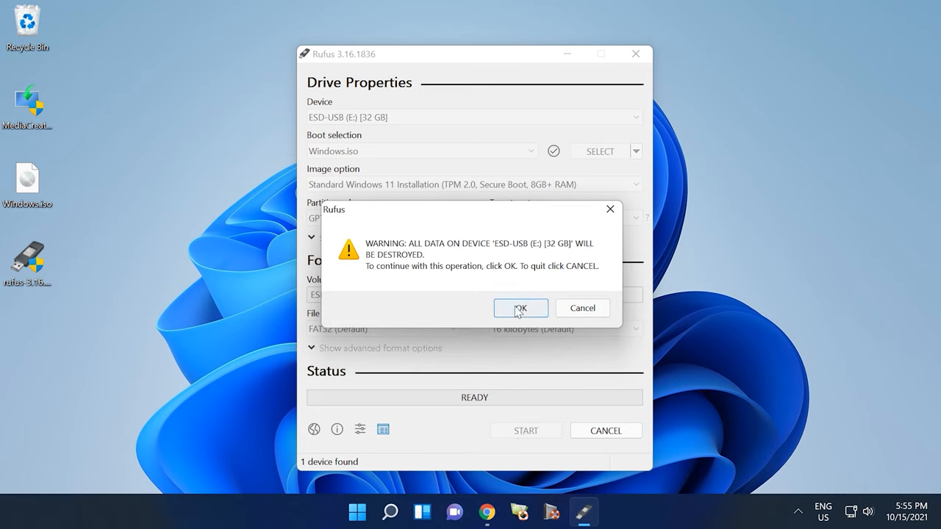
left_click(520, 308)
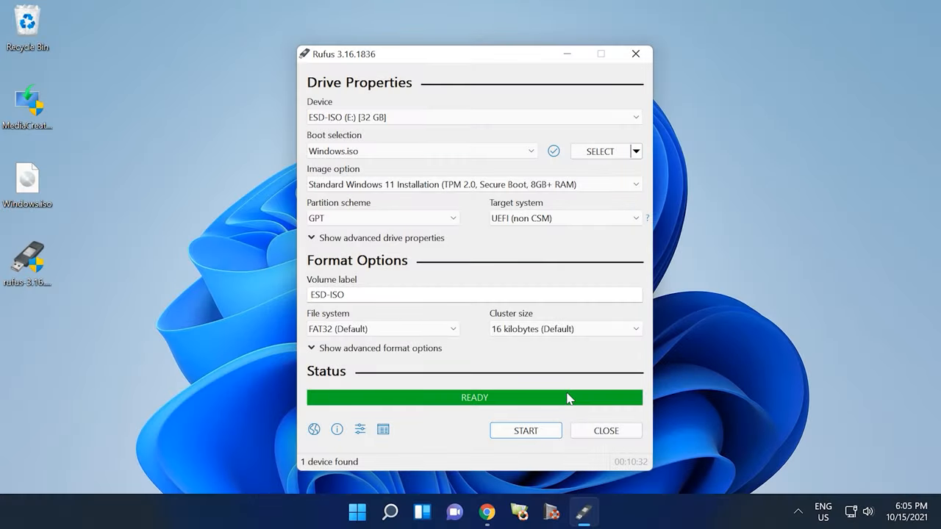
mouse_move(433, 393)
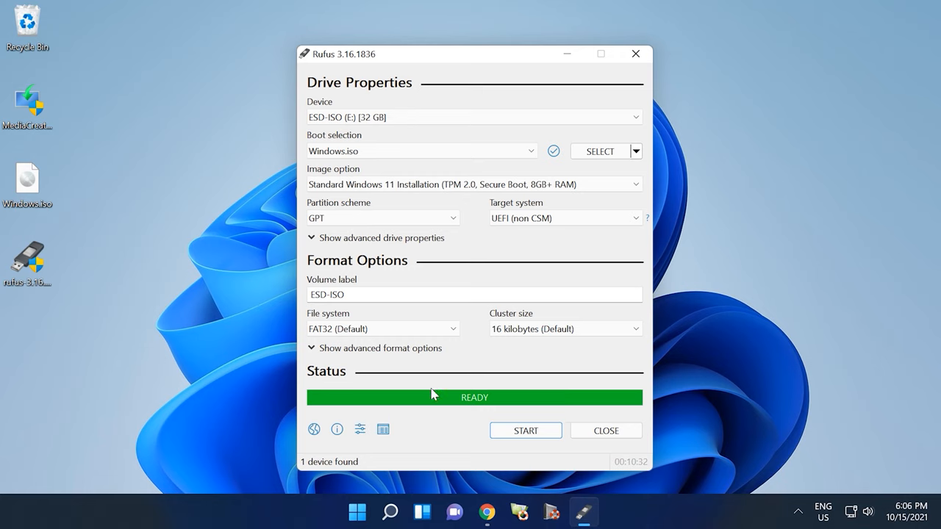
mouse_move(489, 408)
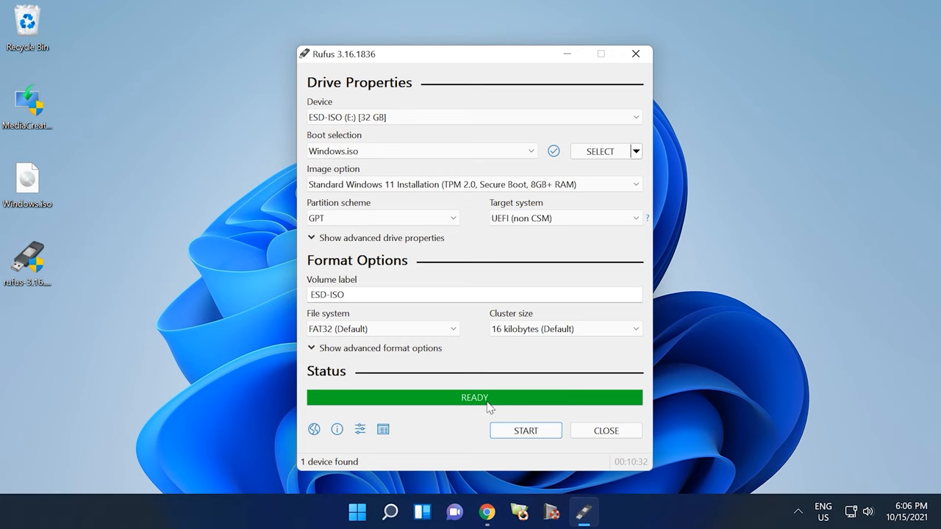
left_click(605, 430)
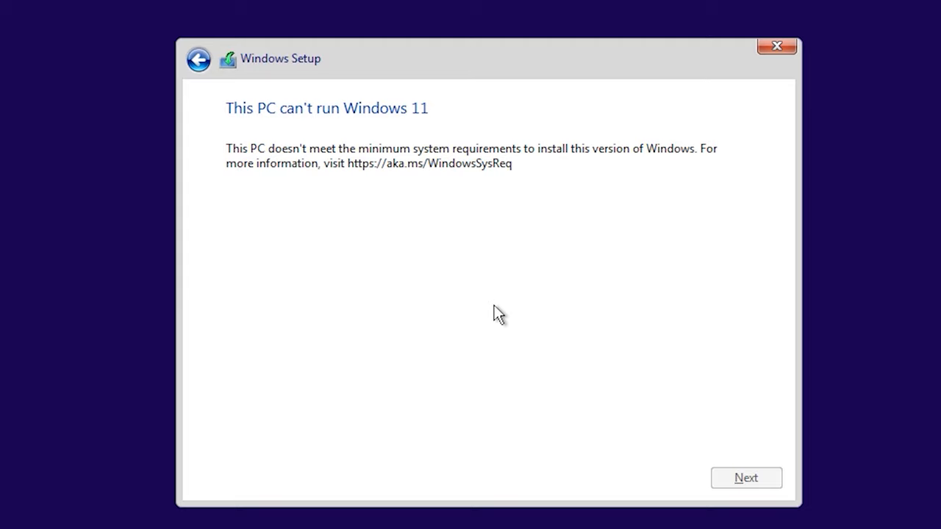
Step: Dismiss the 'This PC can't run Windows 11' message and exit Setup
left_click(774, 47)
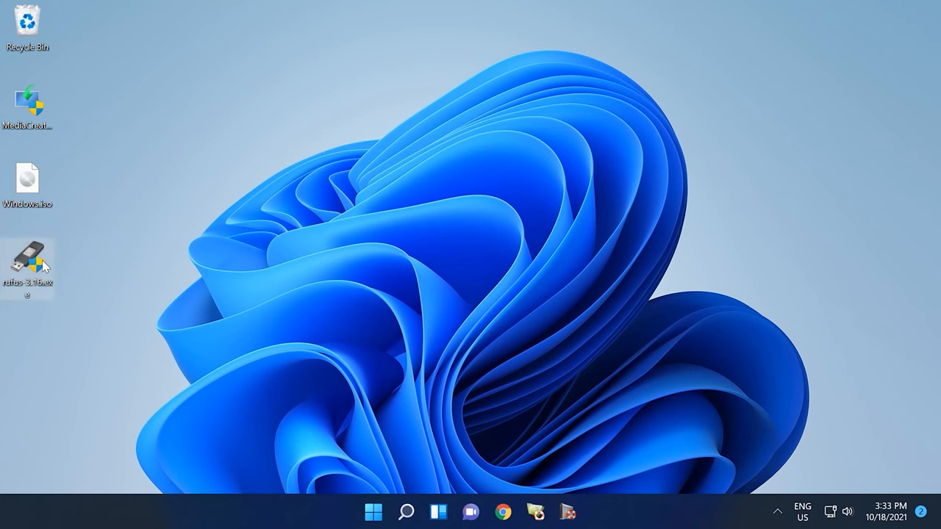
Step: Relaunch rufus-3.16.exe and load Windows.iso as the boot image
double_click(29, 257)
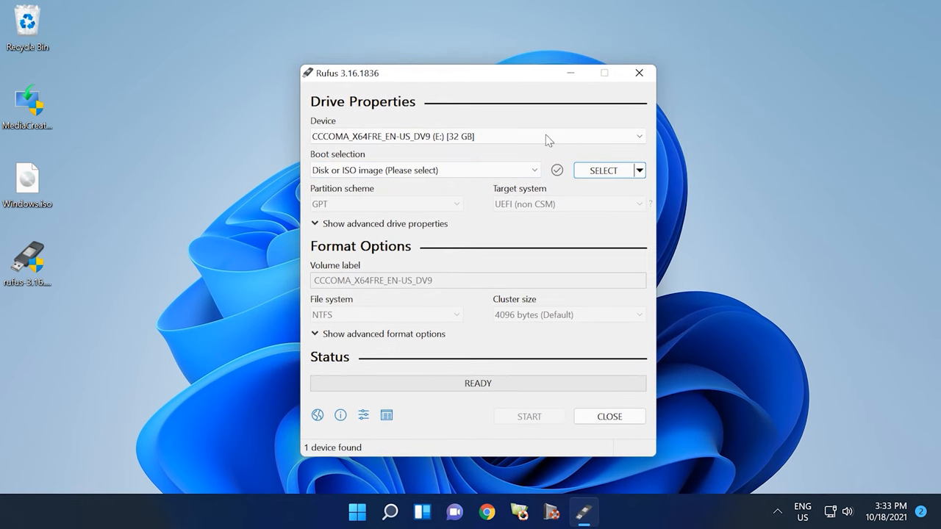
mouse_move(394, 165)
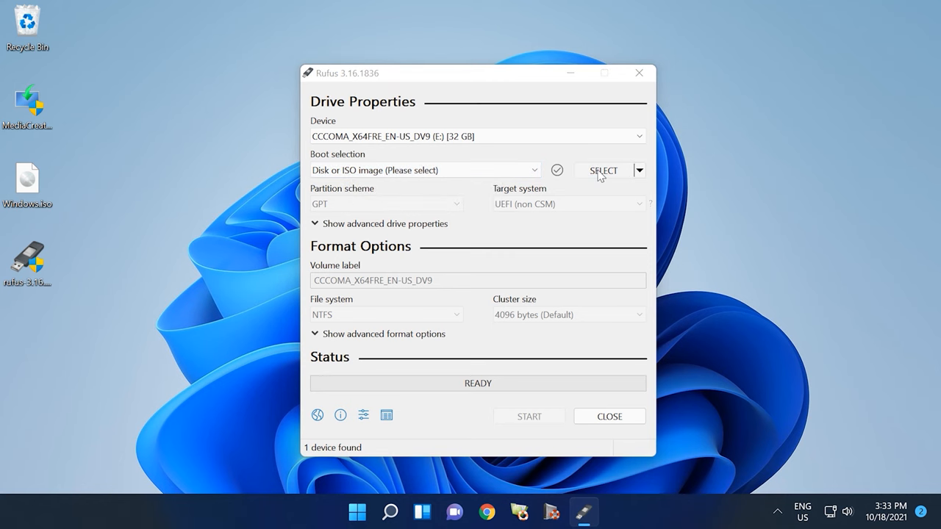
left_click(603, 171)
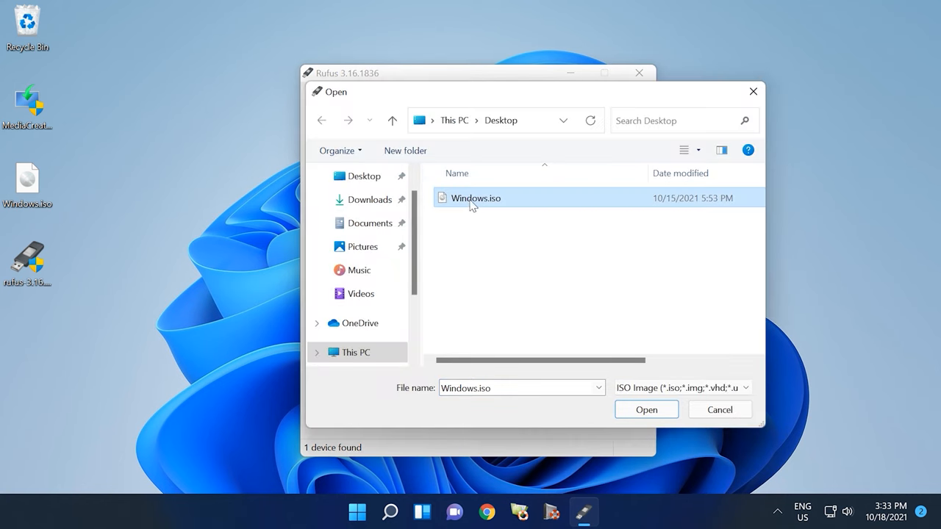
left_click(646, 408)
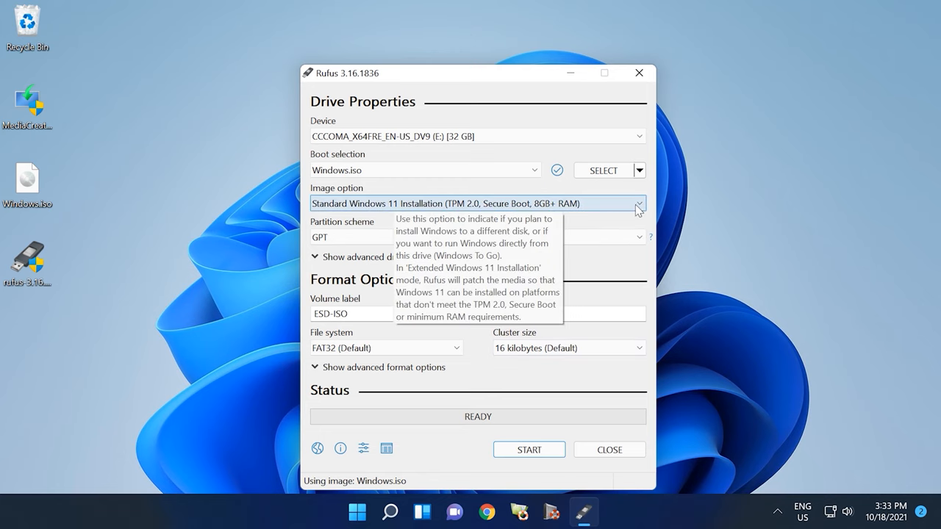
Step: Choose Extended Windows 11 Installation (no TPM/no Secure Boot/8GB- RAM) as the image option
left_click(638, 204)
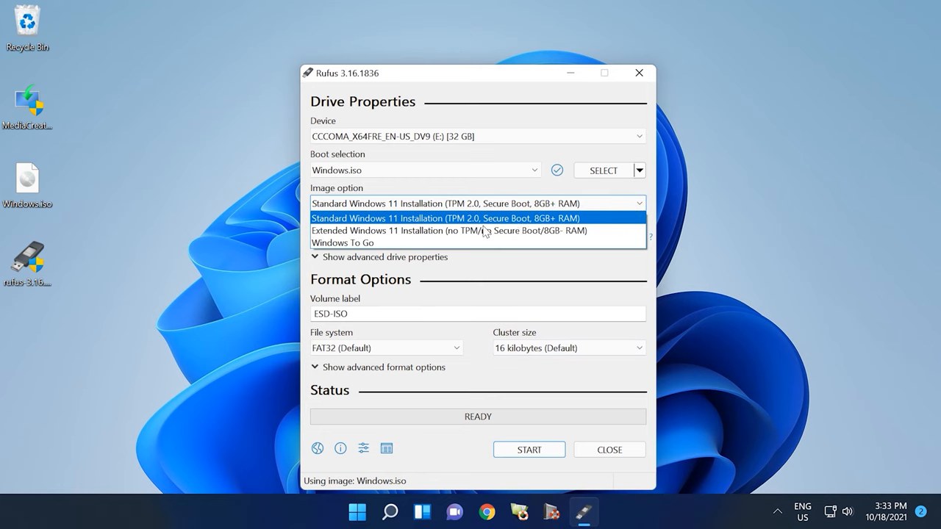
mouse_move(444, 231)
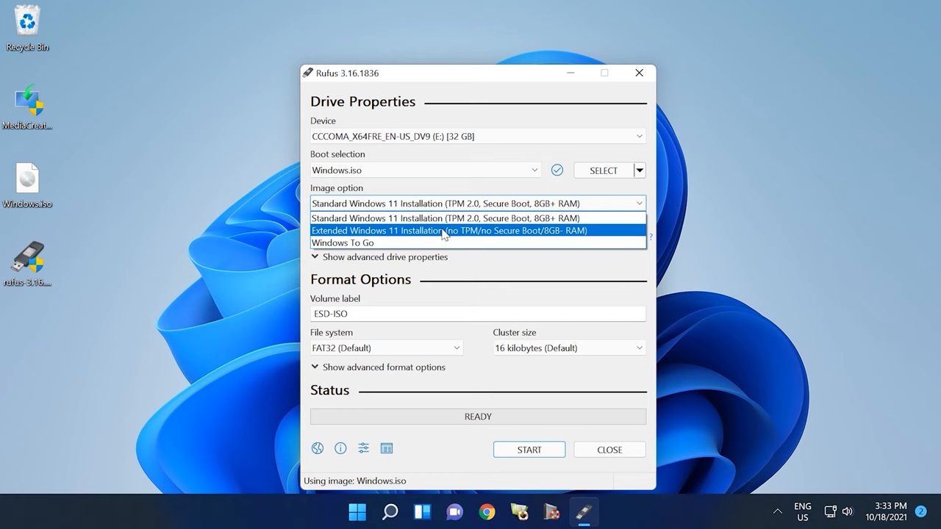
left_click(449, 230)
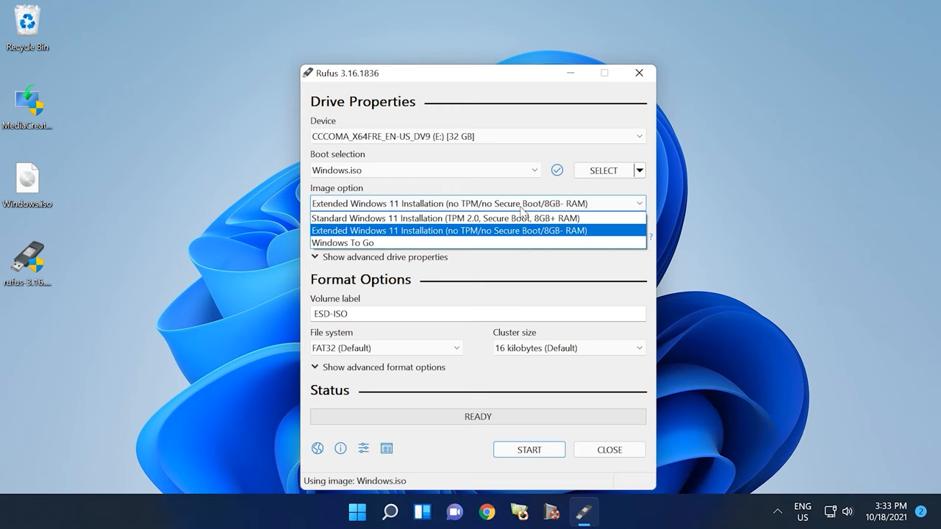
mouse_move(430, 235)
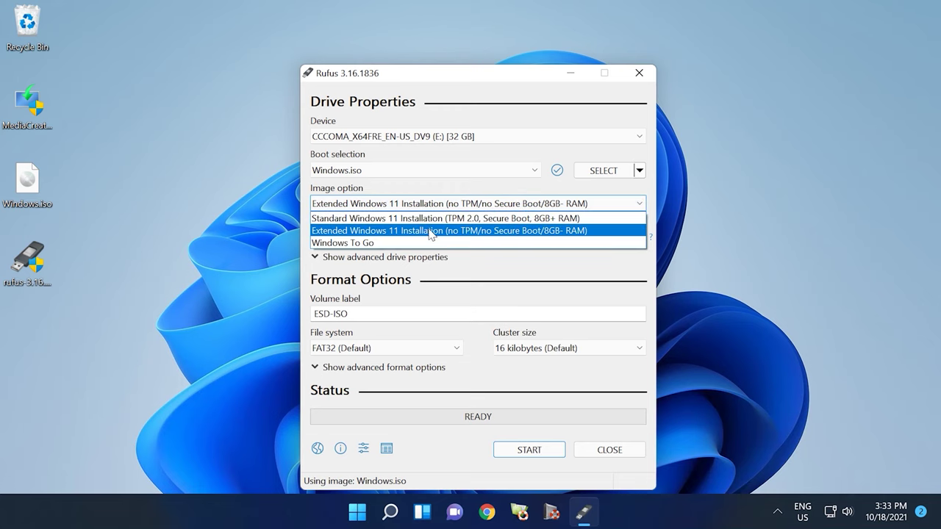